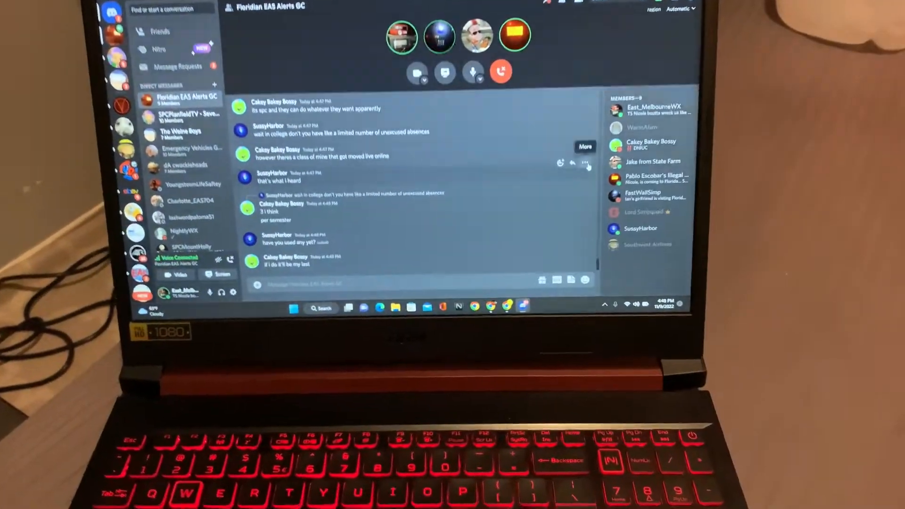
Bring up Windows Quick Settings (Wi-Fi, Bluetooth, volume) over the Floridian EAS Alerts voice call
{"action": "left_click", "coordinate": [625, 304]}
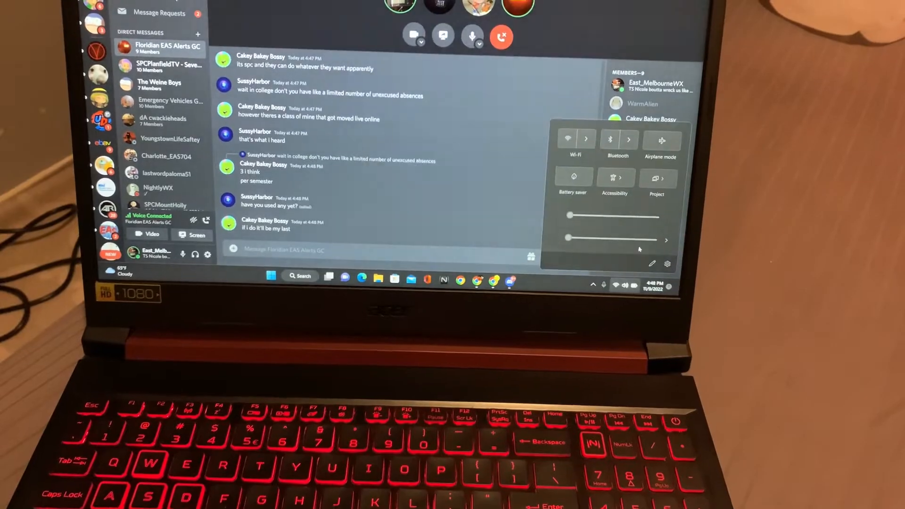